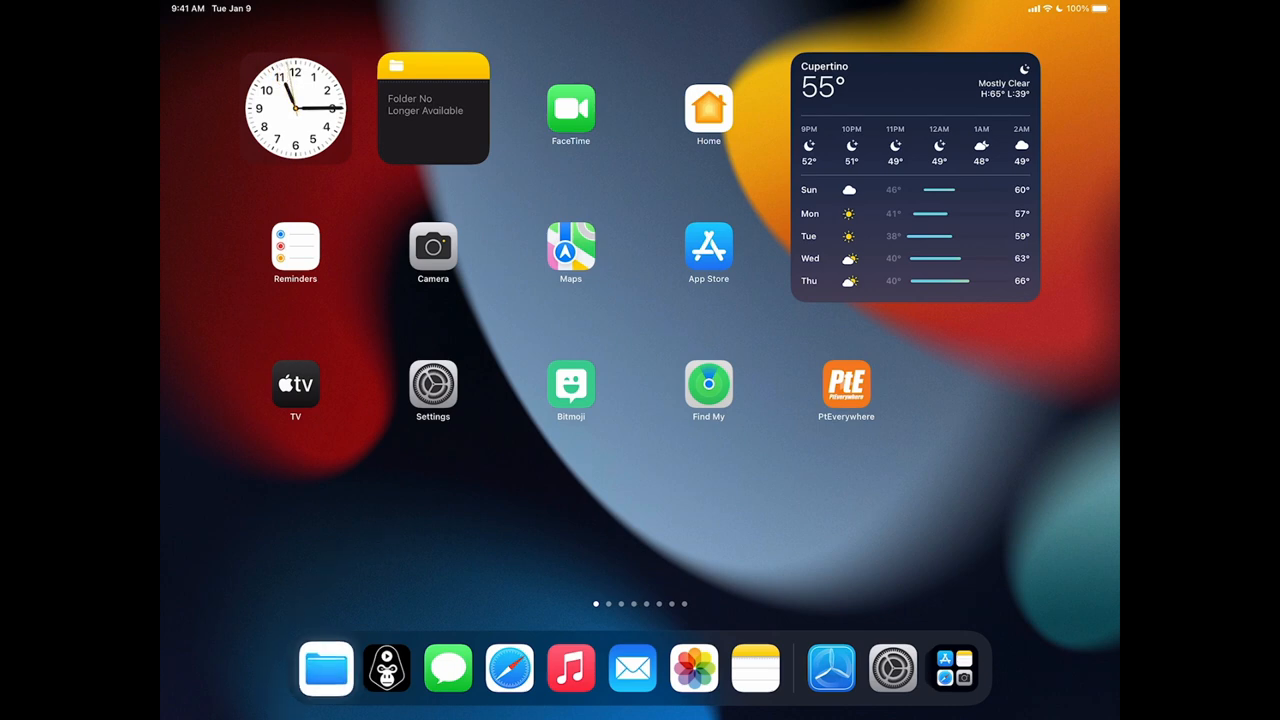
# Browse in Files to the Music folder inside the Audio Ape Pro favorite on the iPad.
pyautogui.click(324, 668)
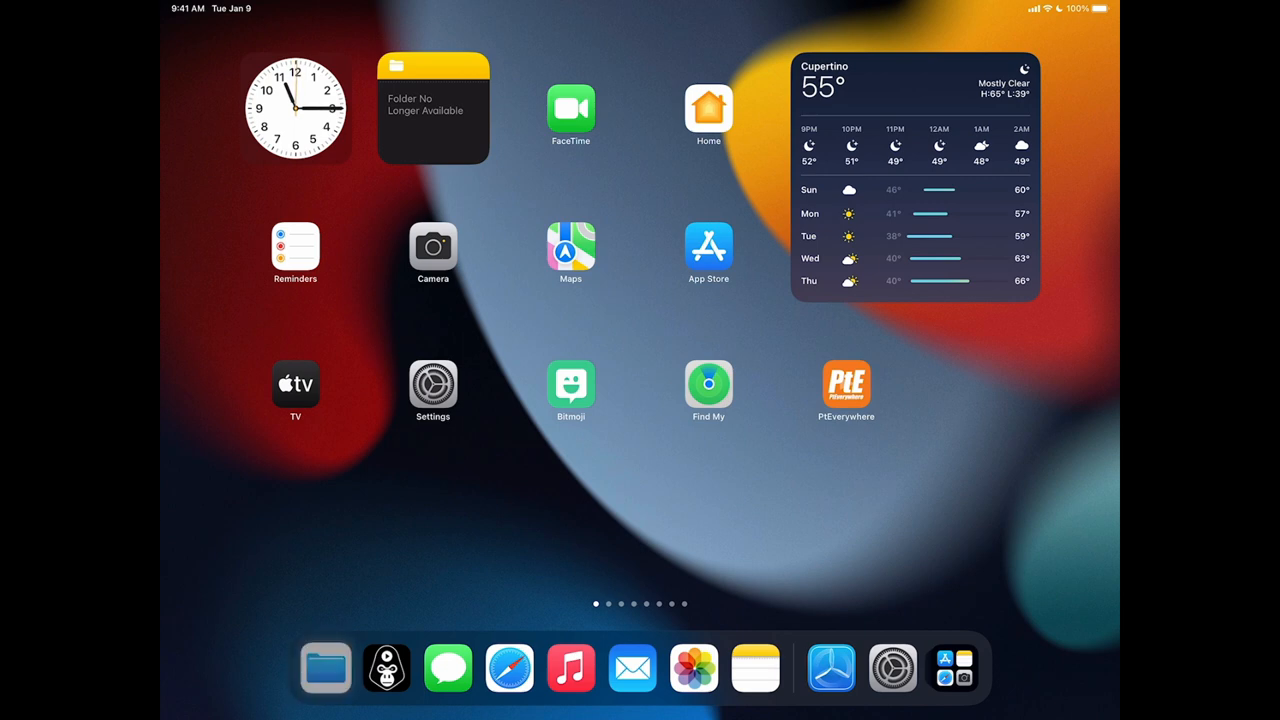
pyautogui.click(324, 668)
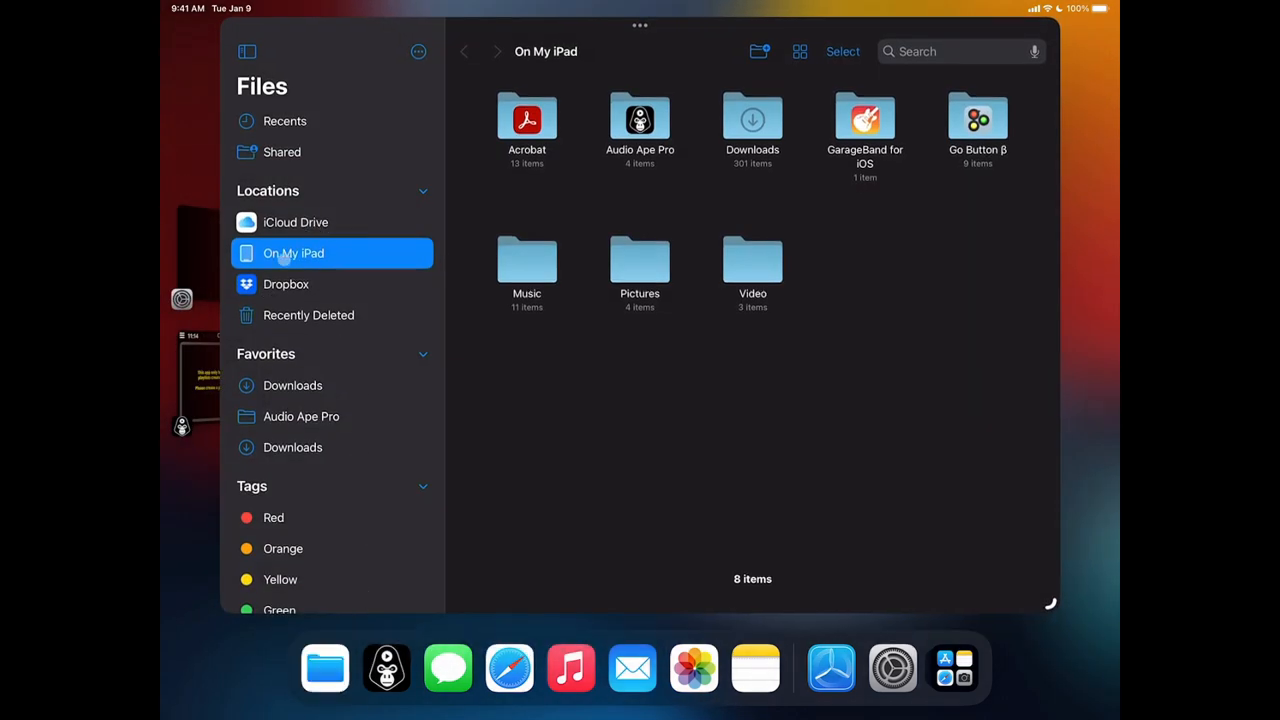
pyautogui.click(330, 252)
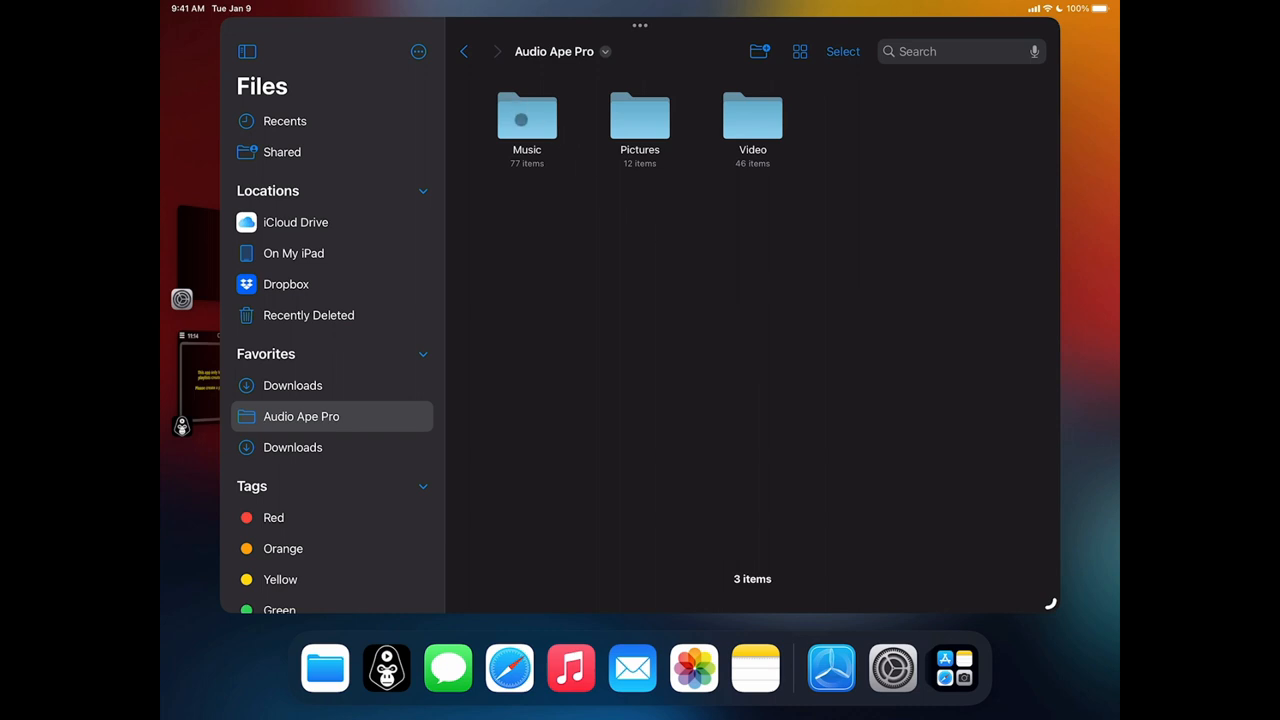
pyautogui.doubleClick(528, 114)
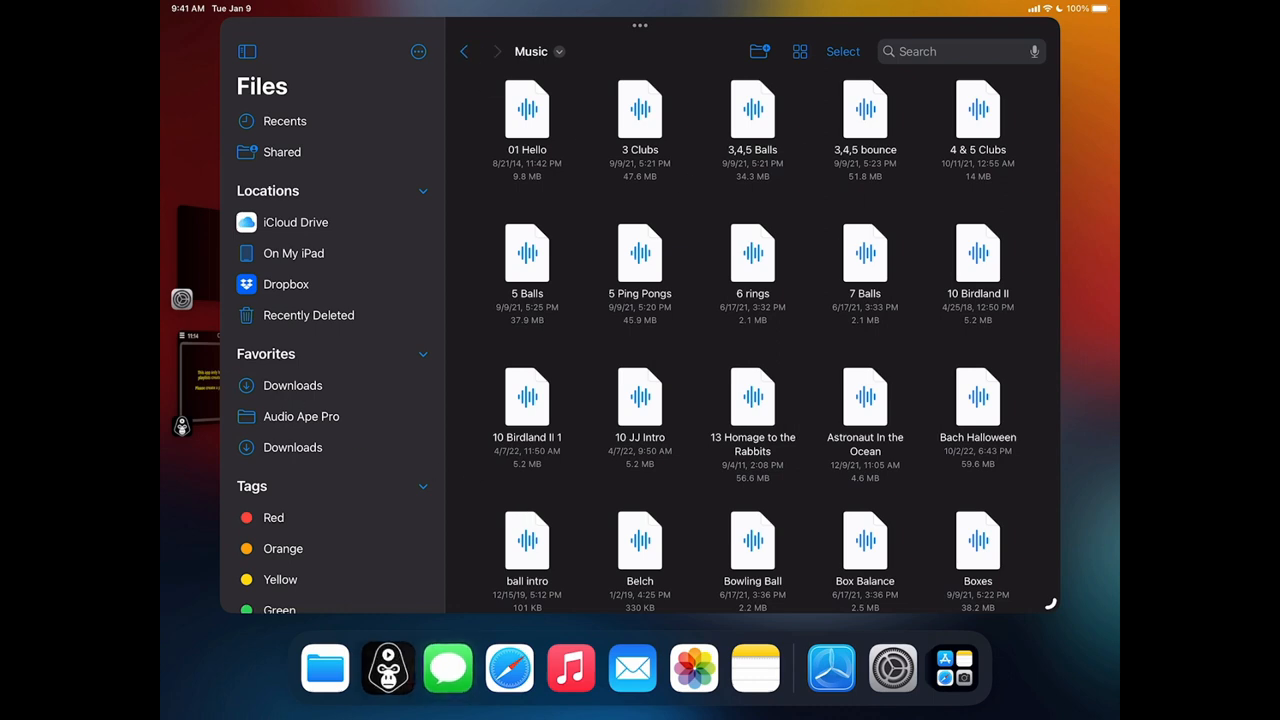
# Create a new playlist from the Playlists menu and show the Document Songs list for adding tracks.
pyautogui.click(388, 668)
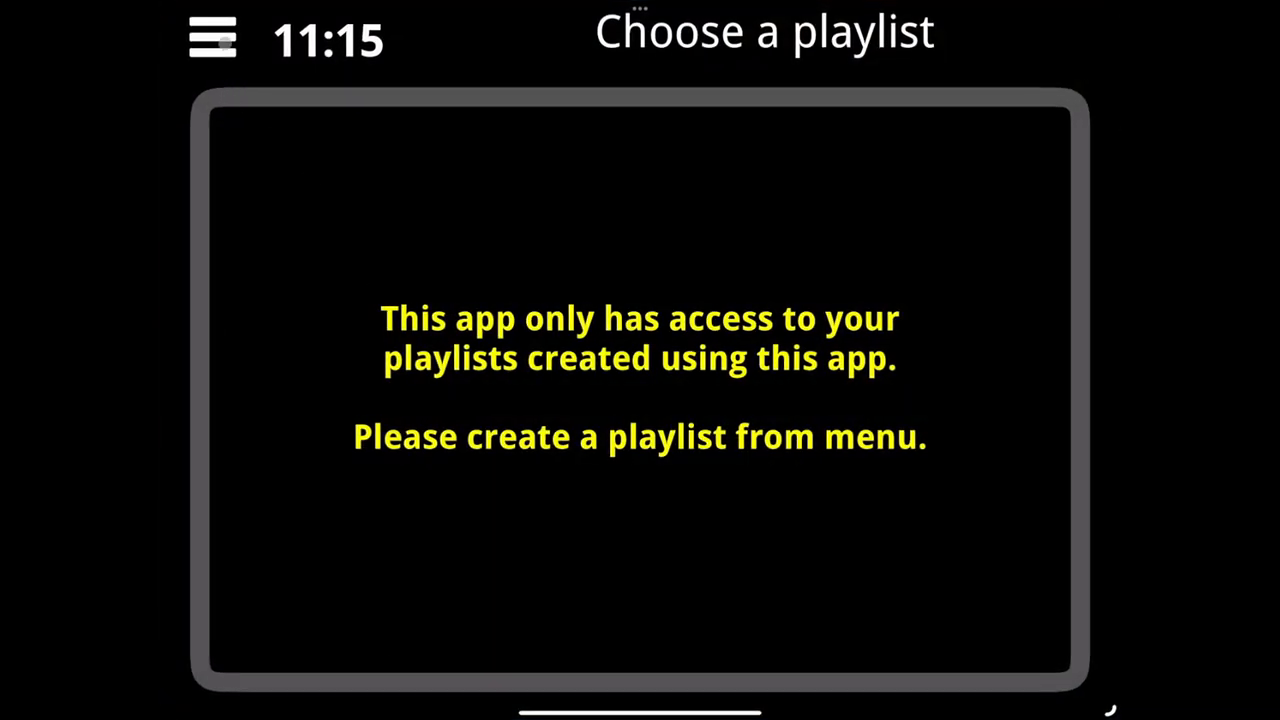
pyautogui.click(212, 38)
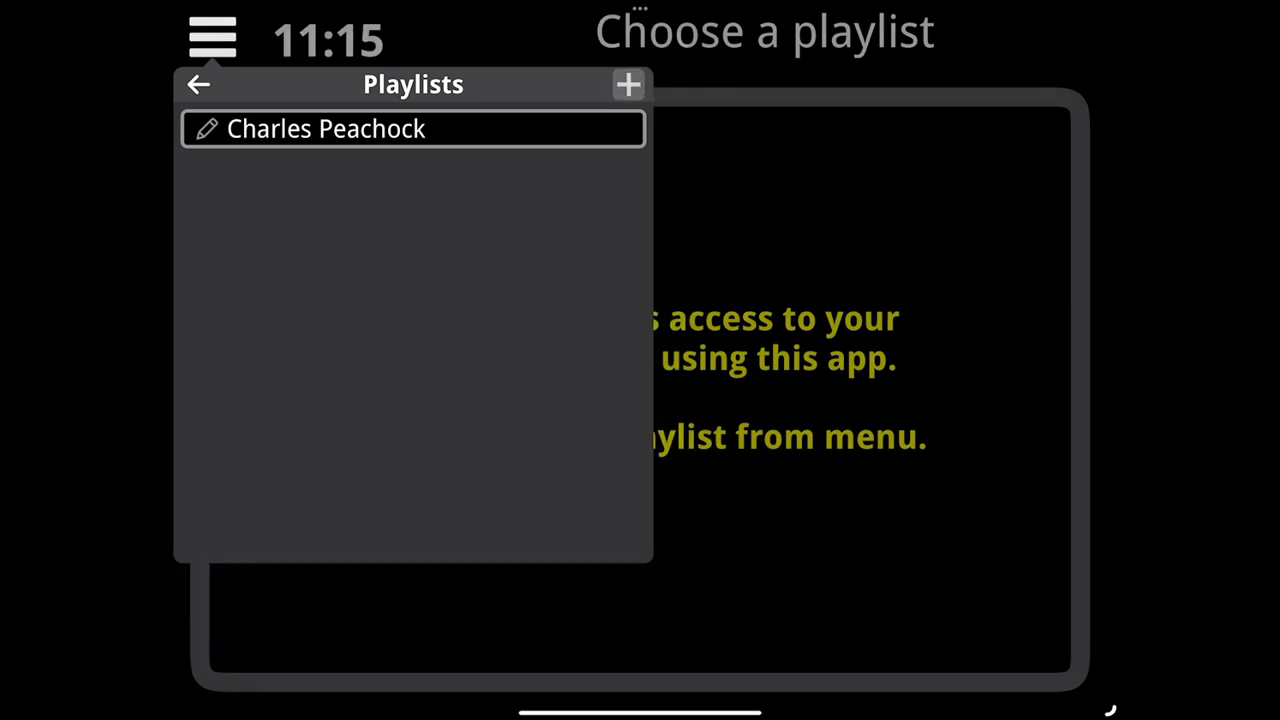
pyautogui.click(628, 84)
pyautogui.write('Qu')
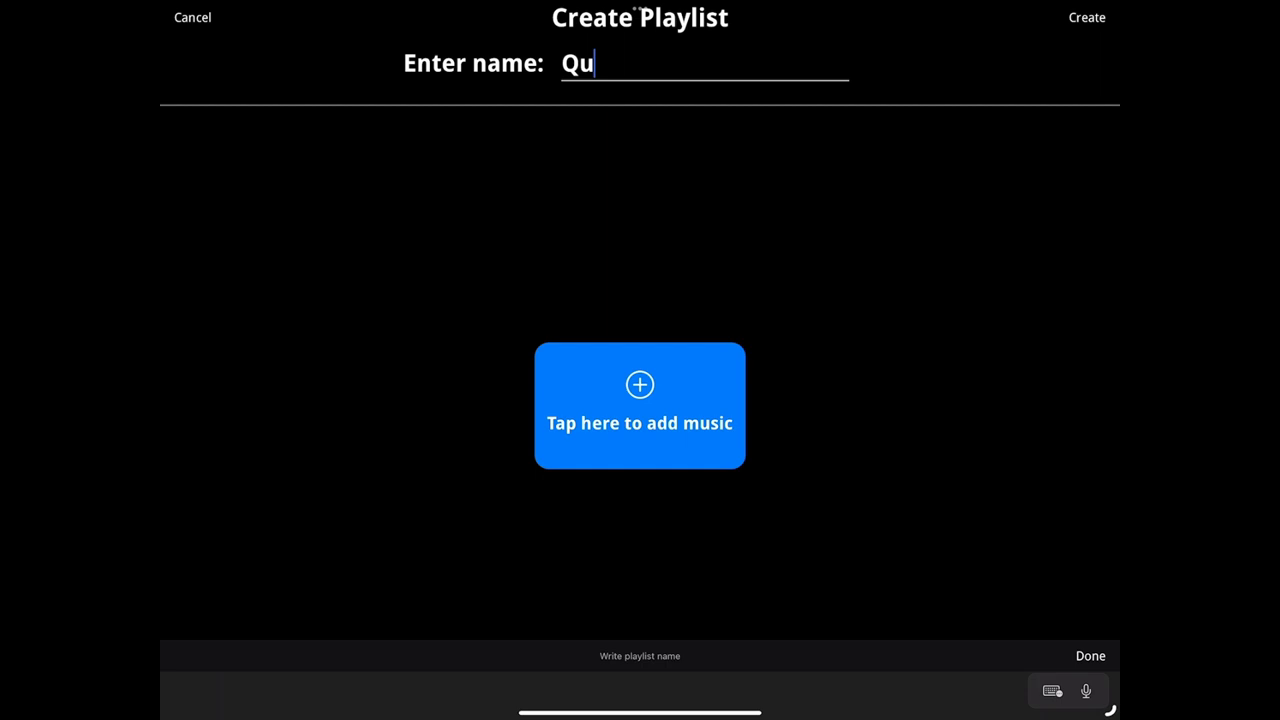
pyautogui.click(640, 404)
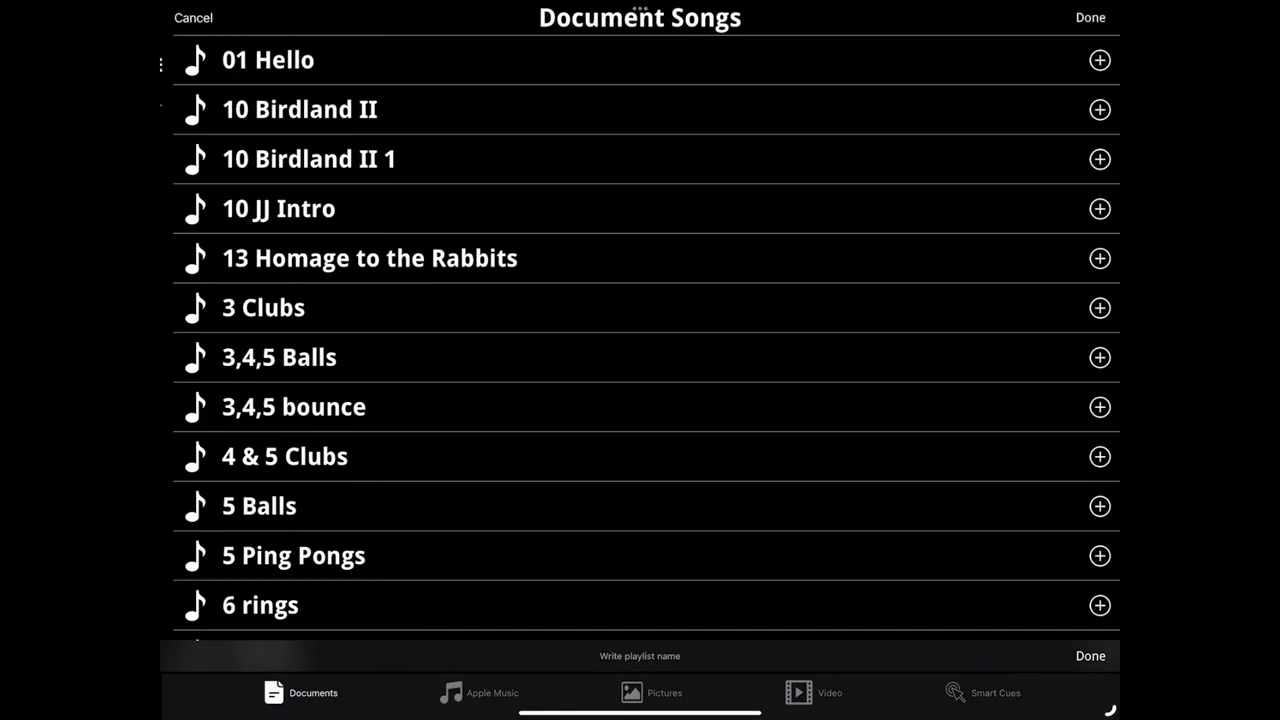
pyautogui.scroll(-3)
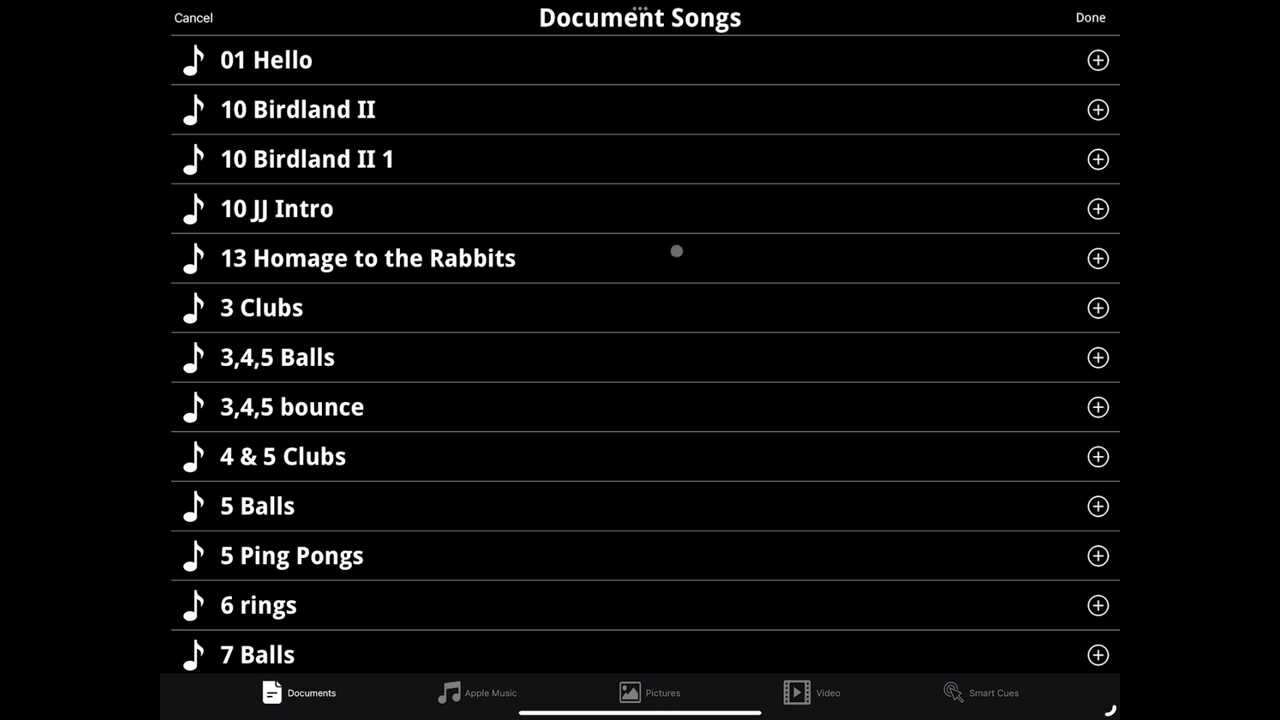